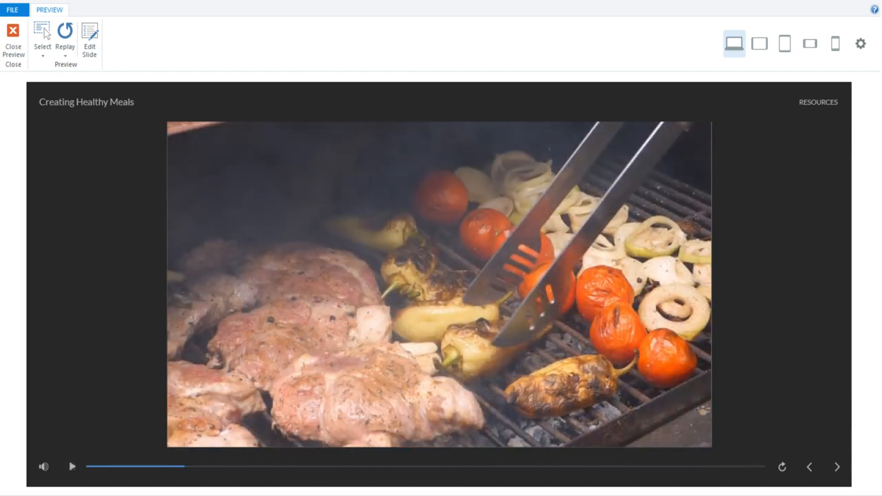
- Close the course preview and open the Player Properties dialog from the Home ribbon
{"action": "left_click", "coordinate": [71, 467]}
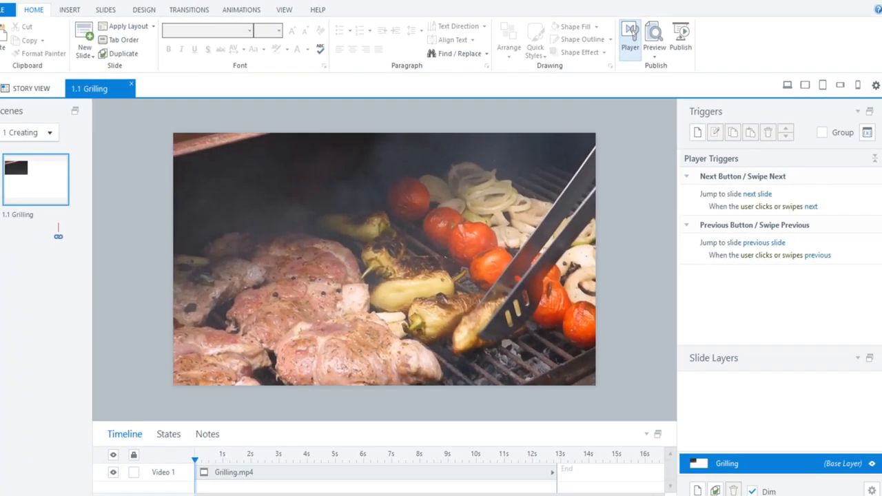
{"action": "left_click", "coordinate": [630, 39]}
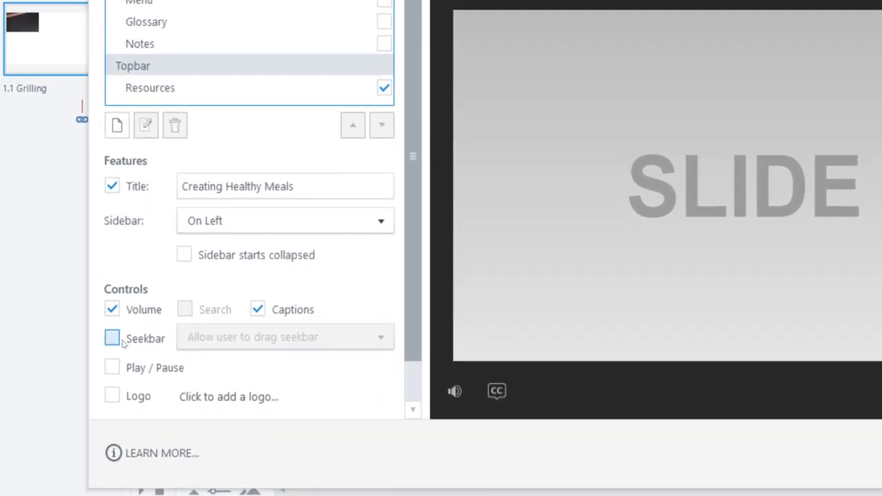
- Enable the seekbar with 'Allow drag after completion', then preview the grilling video and test playback
{"action": "left_click", "coordinate": [112, 338]}
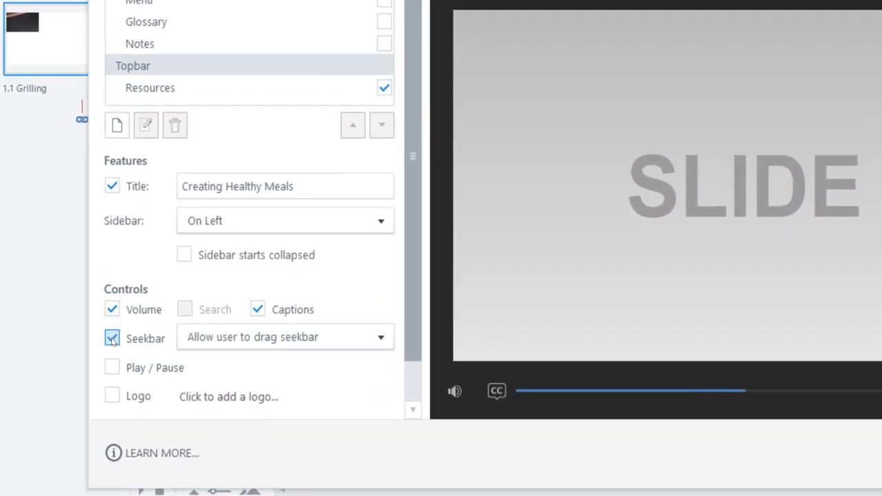
{"action": "left_click", "coordinate": [380, 337]}
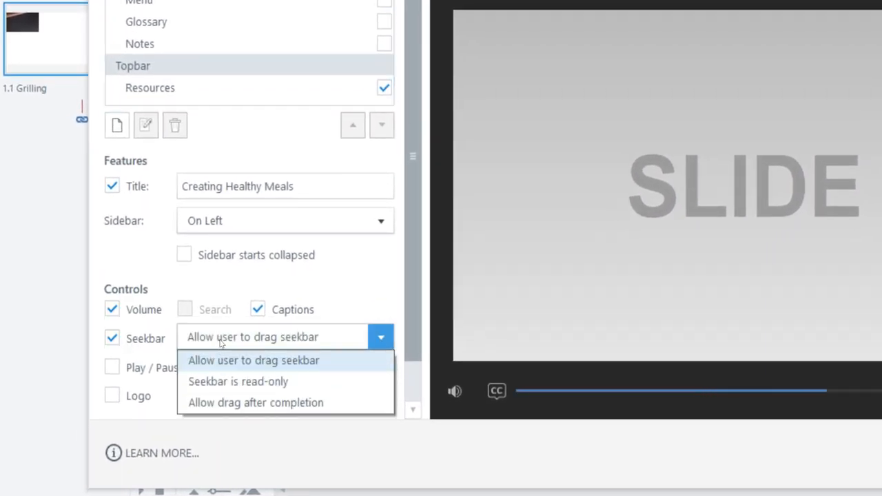
{"action": "left_click", "coordinate": [255, 402]}
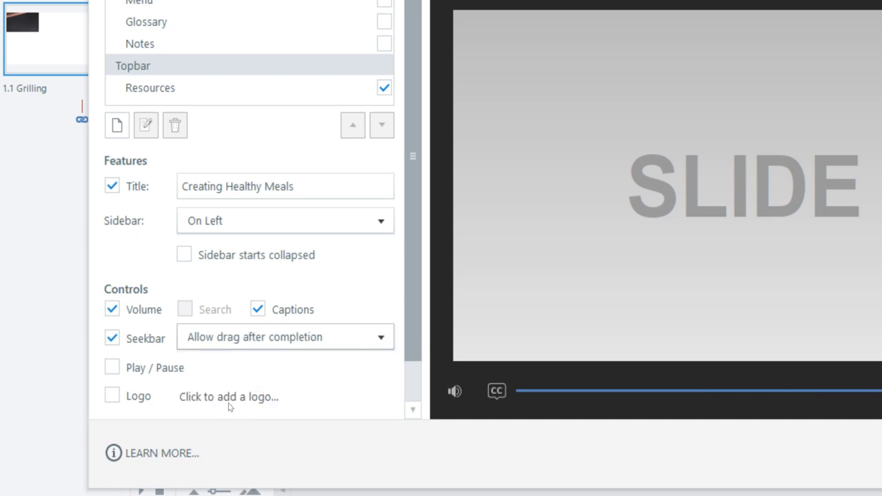
{"action": "left_click", "coordinate": [112, 368]}
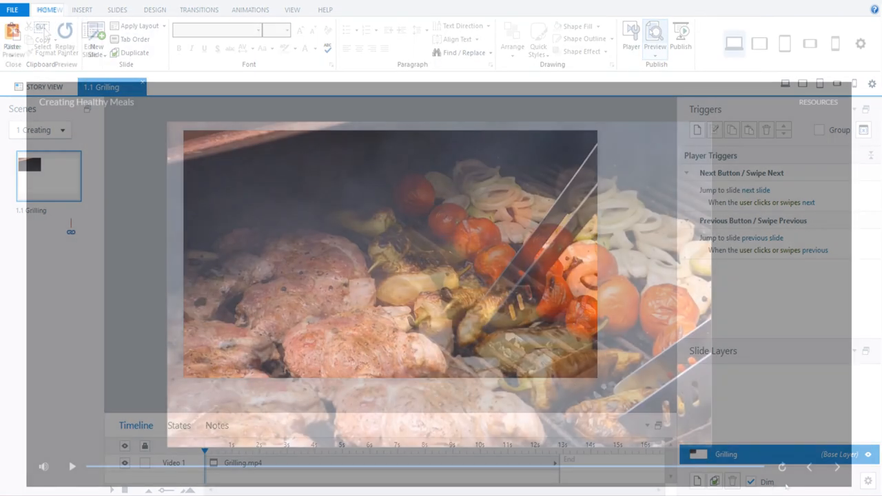
{"action": "left_click", "coordinate": [654, 34]}
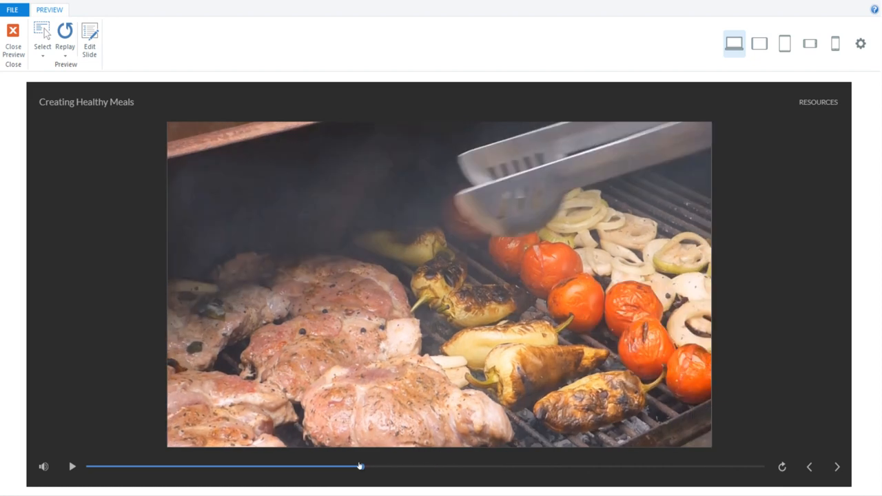
{"action": "left_click", "coordinate": [72, 466]}
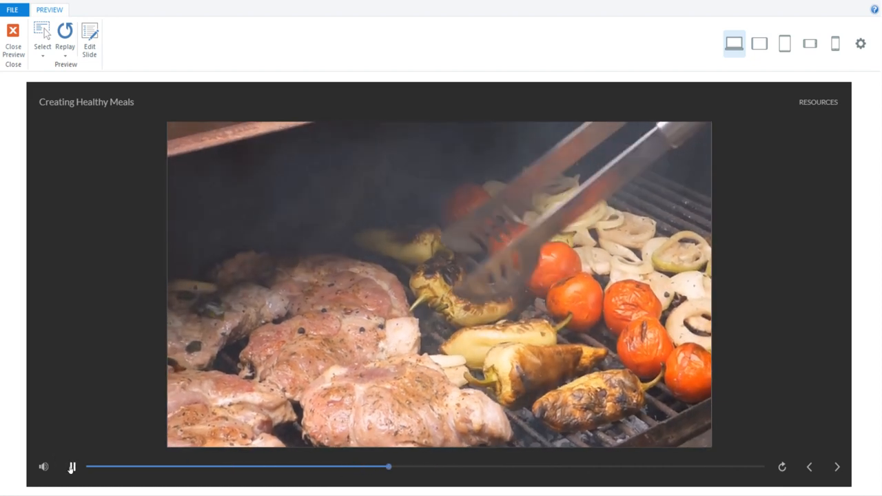